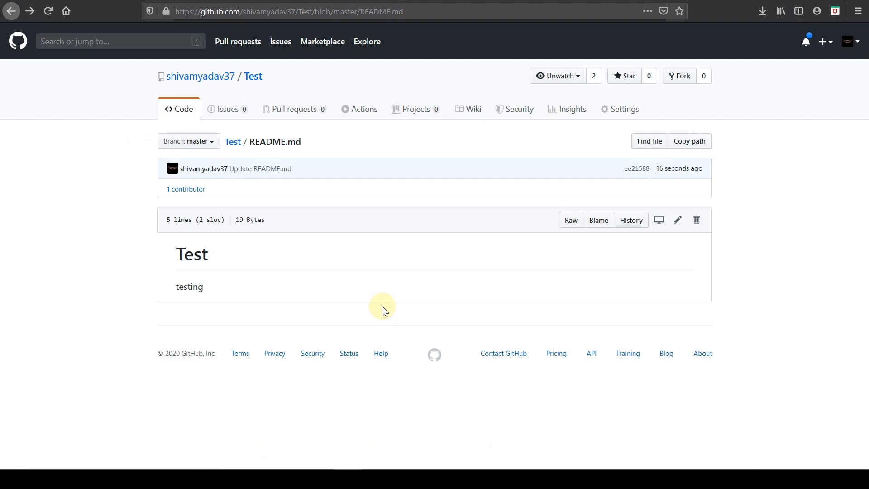
mouse_move(220, 169)
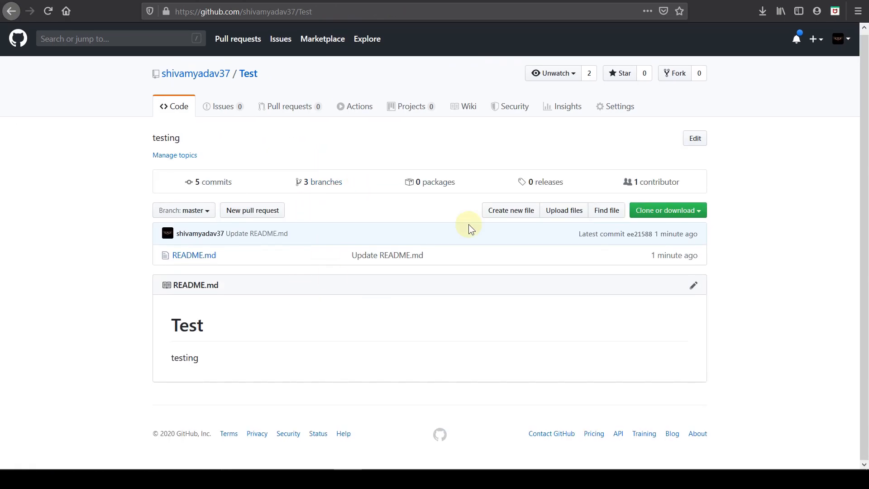
mouse_move(422, 272)
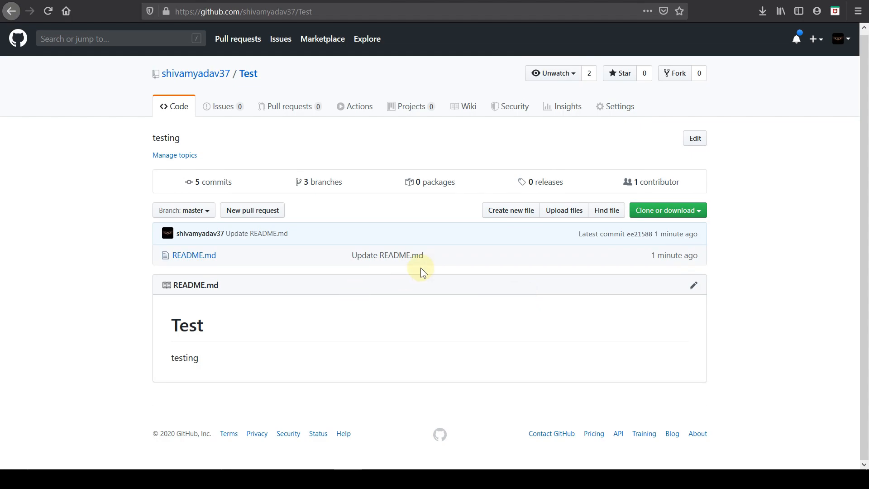
mouse_move(233, 252)
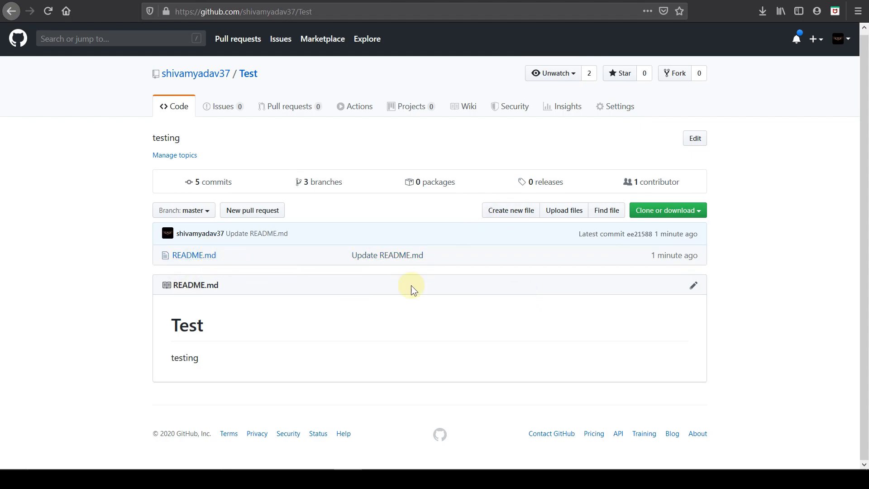
mouse_move(641, 291)
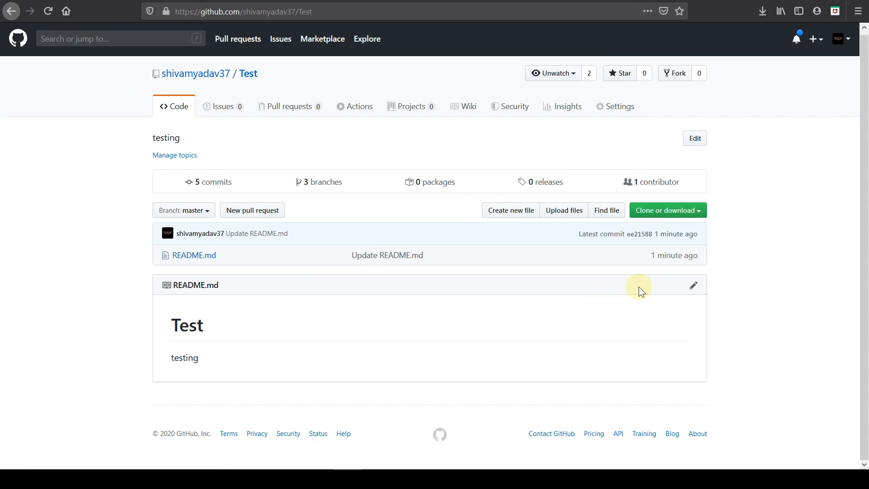
mouse_move(693, 284)
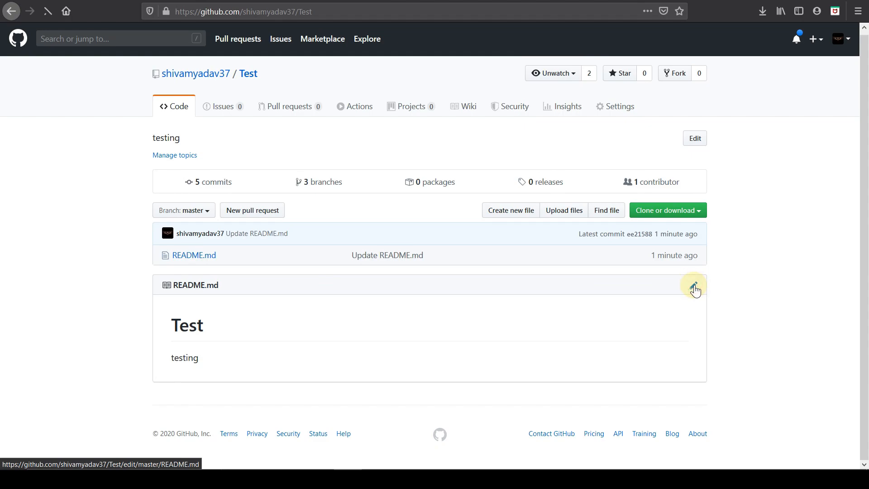
Add the placeholder link '[Your Link Here]()' on line 4 of README.md
click(694, 288)
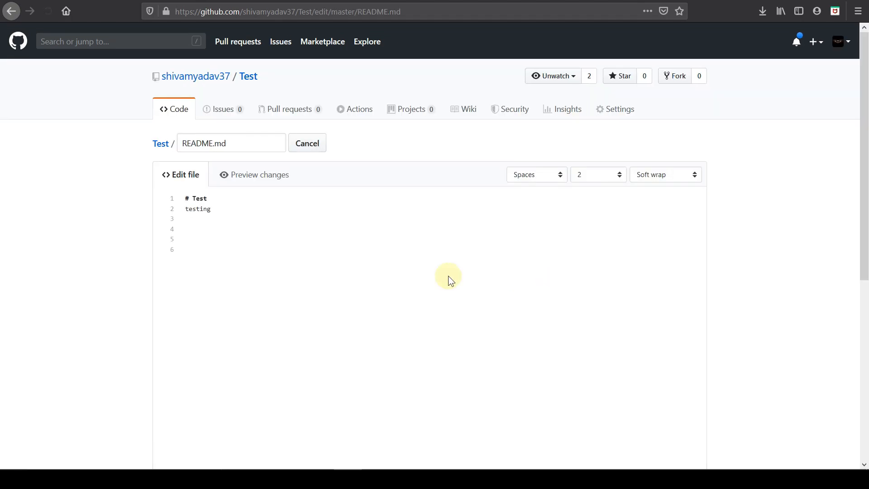
scroll(down, 3)
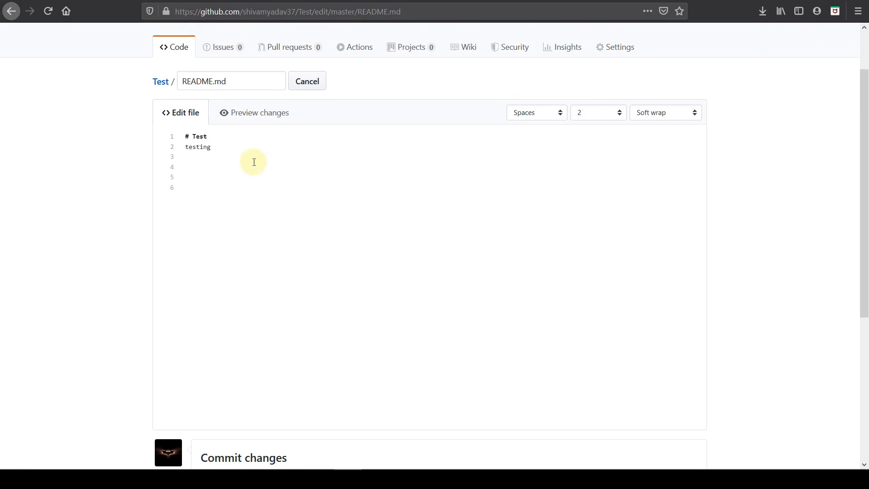
mouse_move(240, 150)
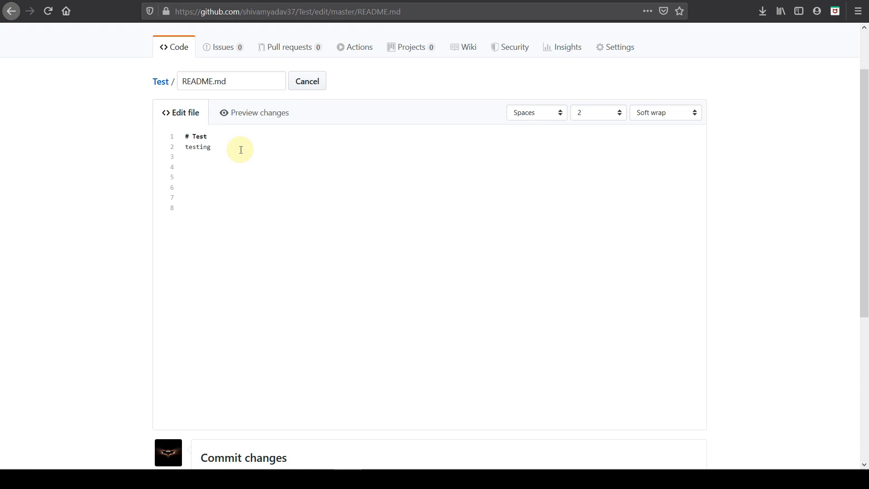
text(Y)
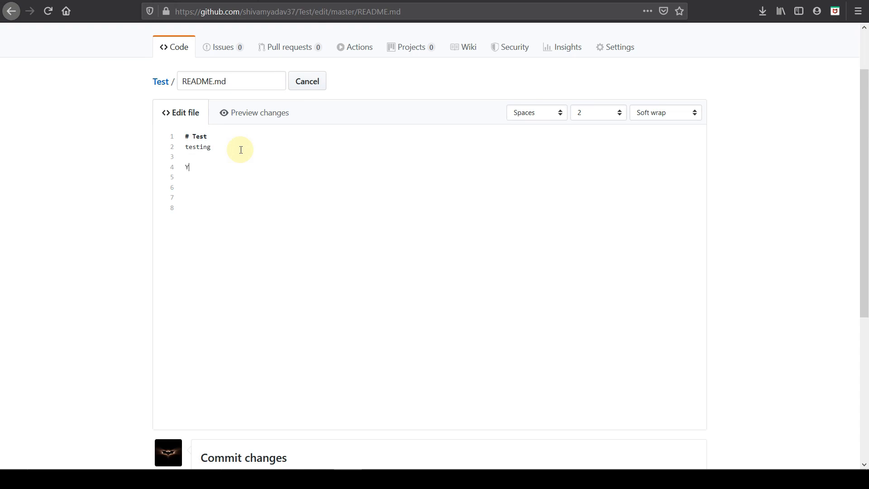
key(Backspace)
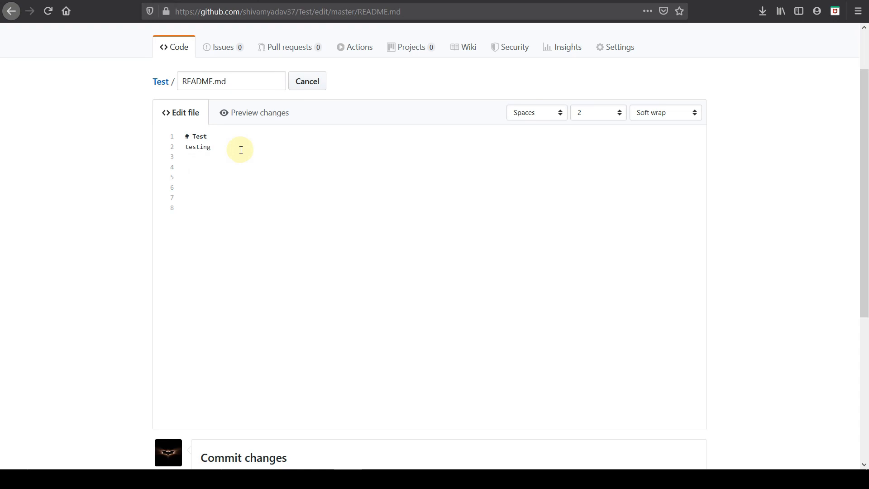
text({})
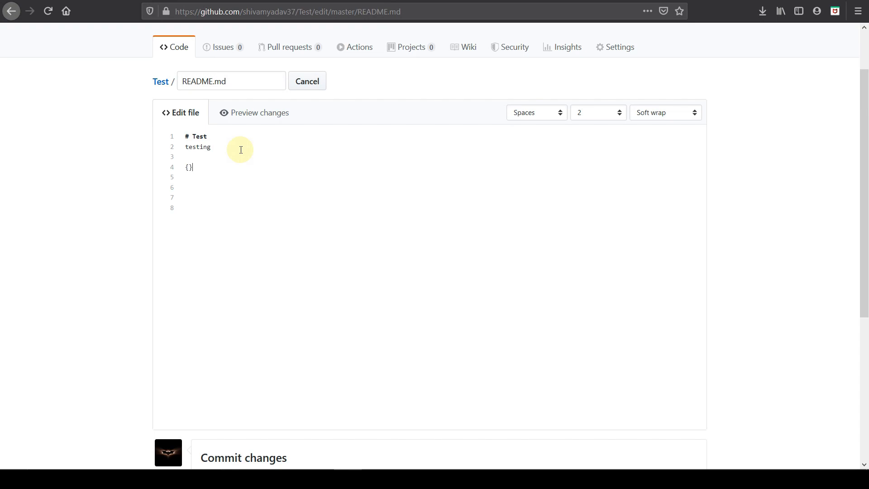
text([])
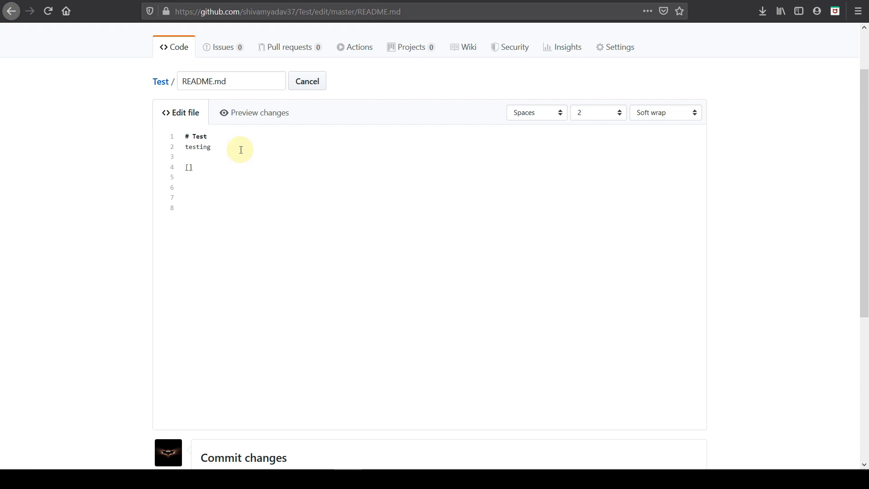
text(Your Link Here)
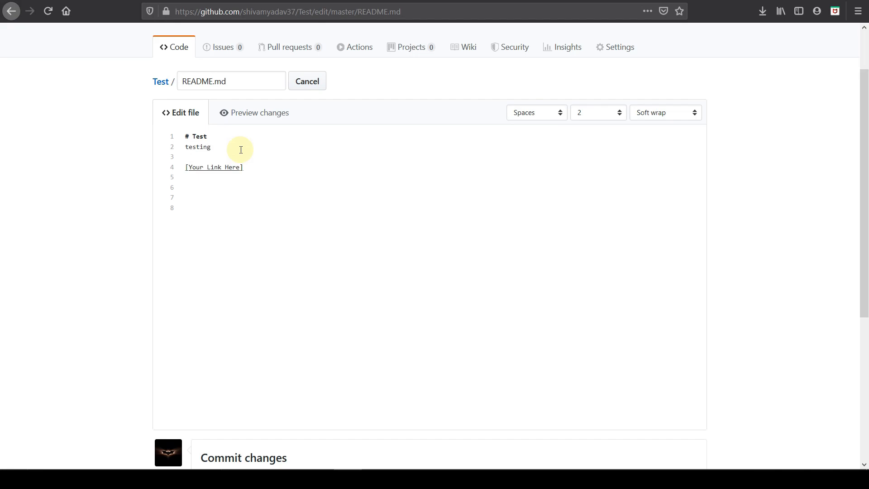
text(())
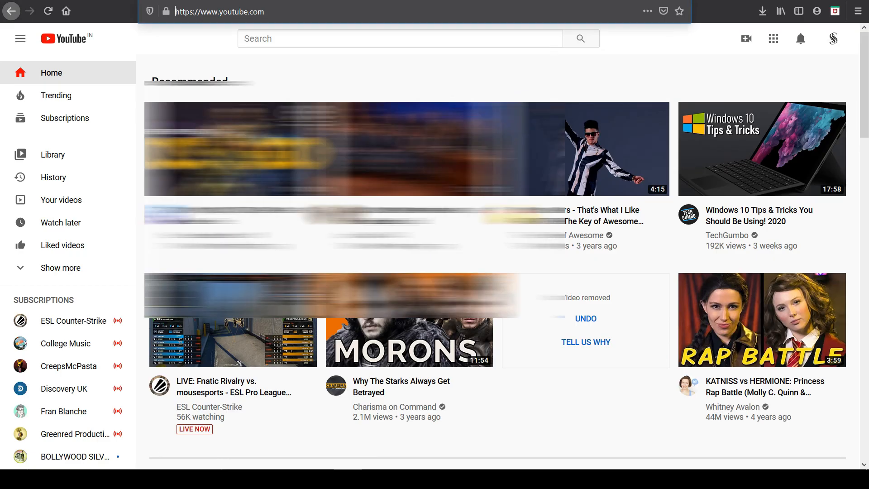
Copy the youtube.com address from the YouTube tab's address bar
click(219, 11)
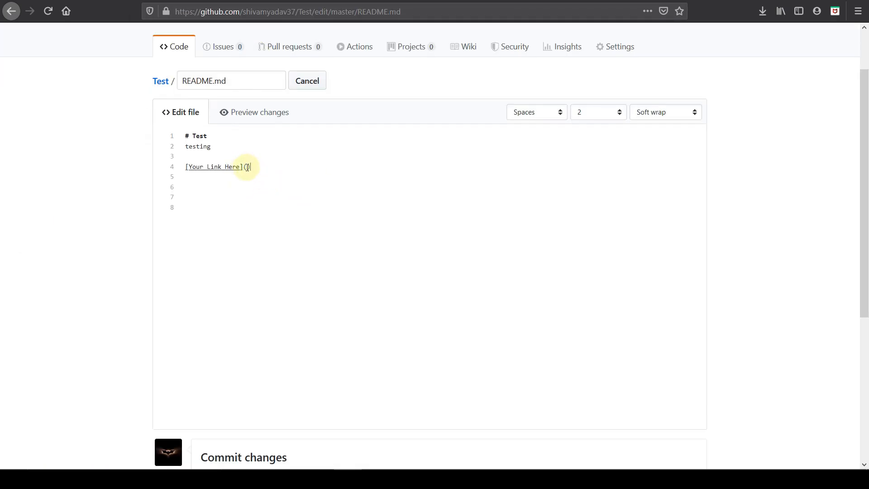
text(https://www.youtube.com/)
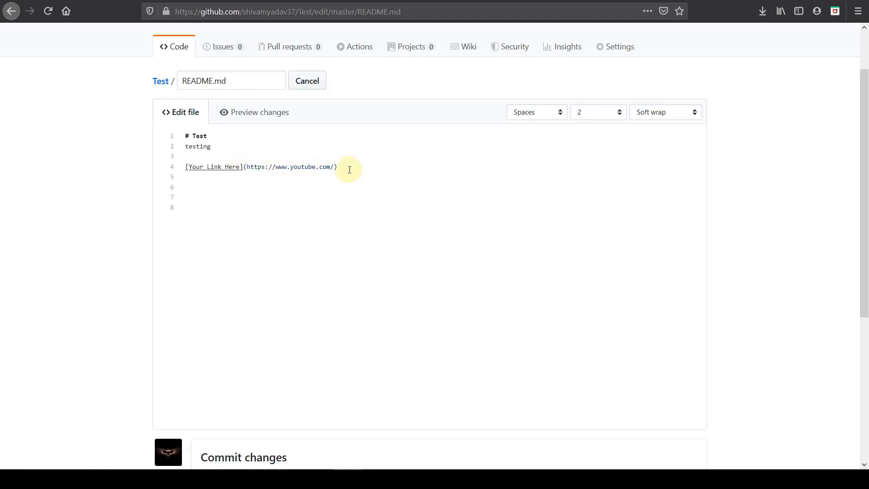
scroll(down, 3)
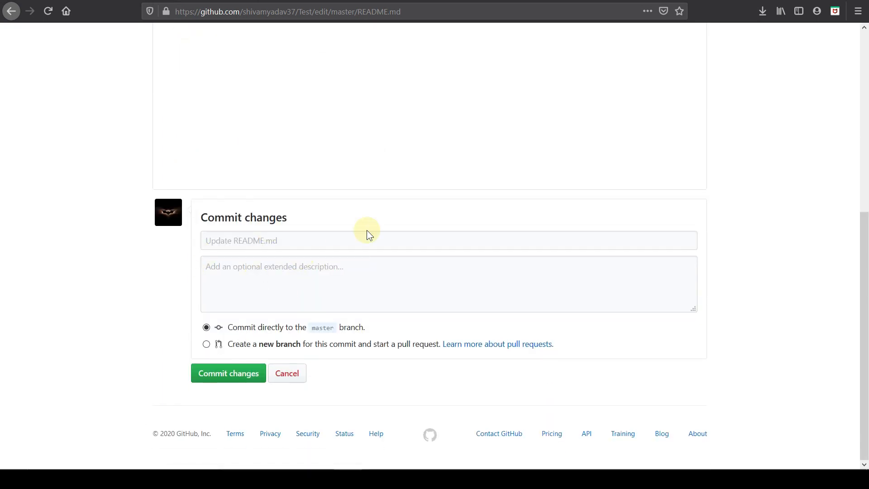
click(227, 372)
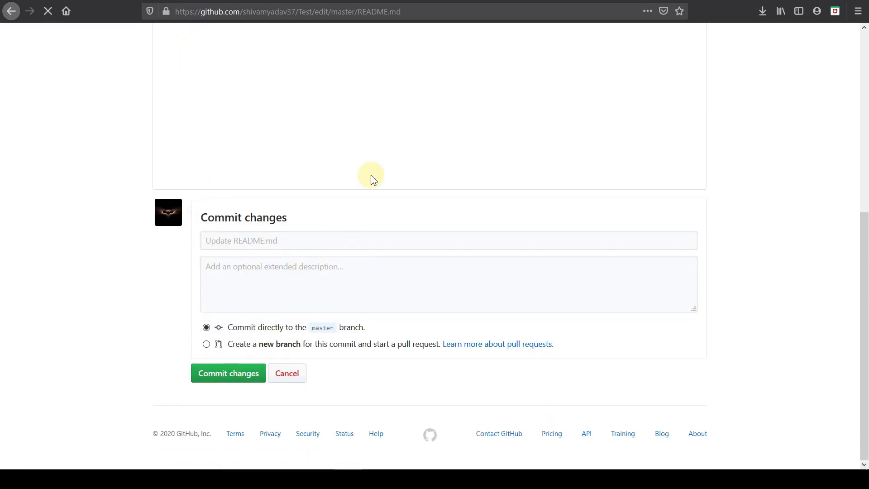
click(228, 373)
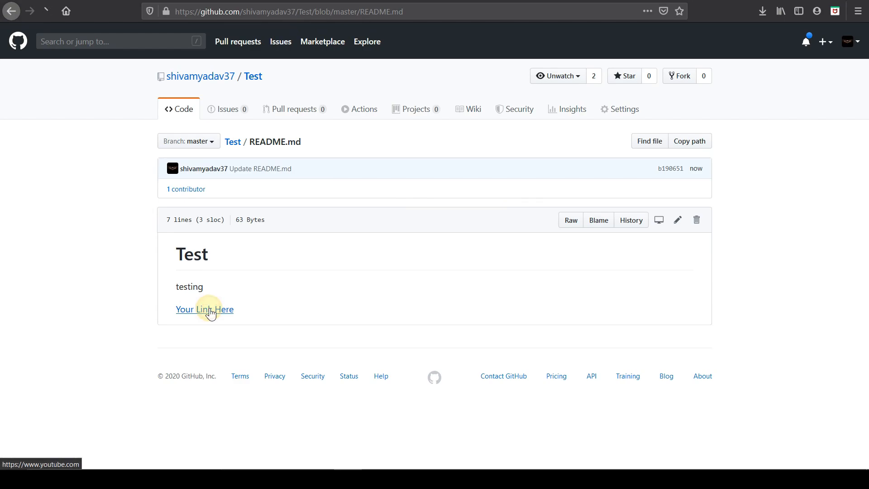
Click the rendered 'Your Link Here' link on the README page to open youtube.com
click(204, 308)
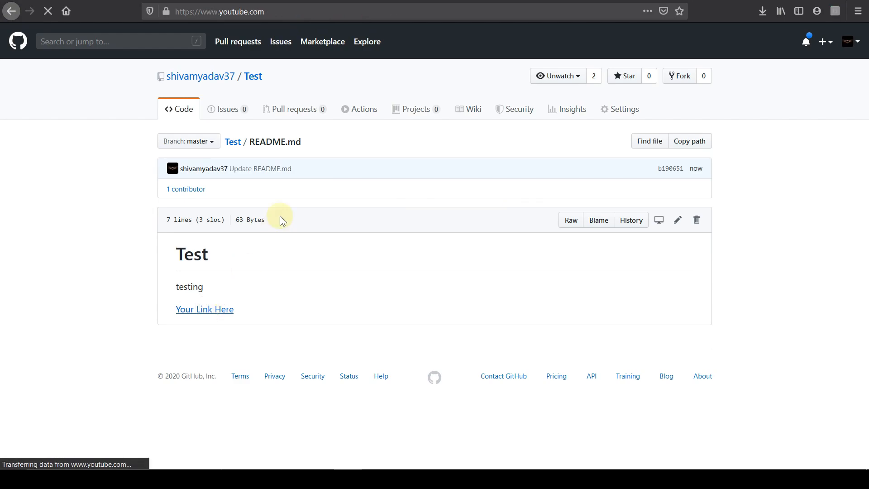